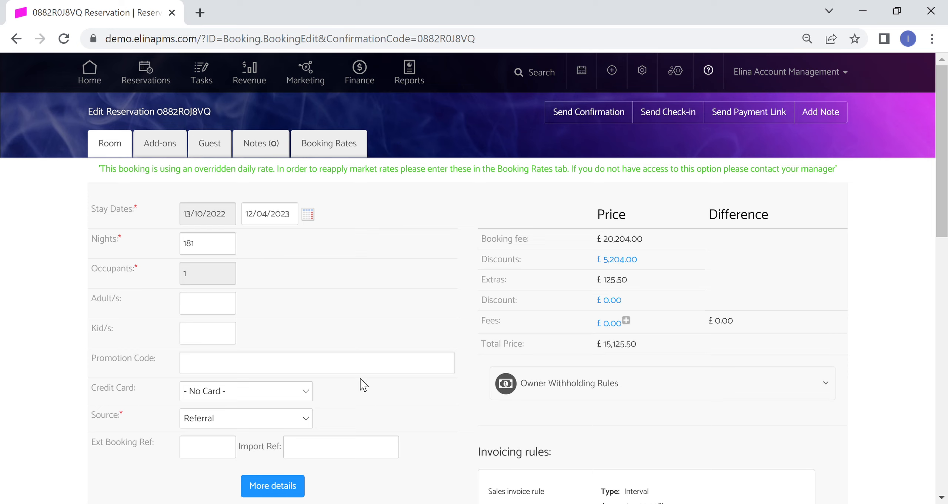
pyautogui.moveTo(318, 405)
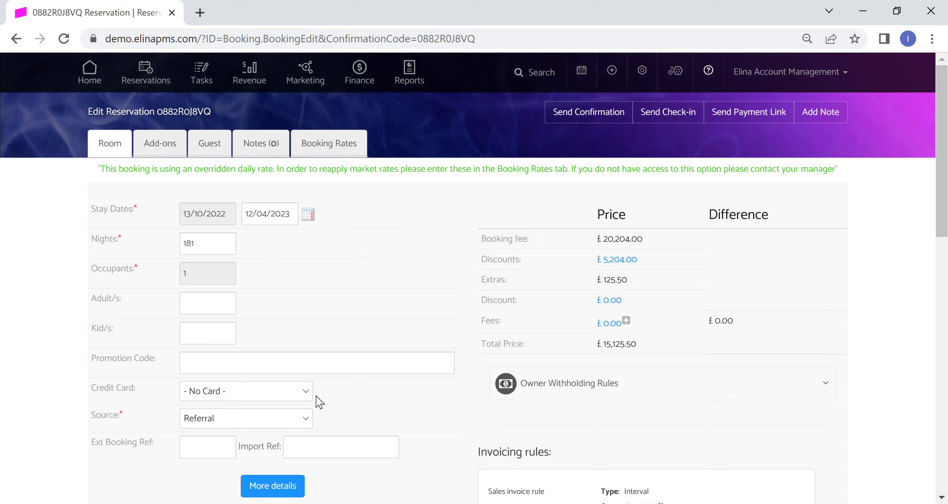
pyautogui.moveTo(334, 287)
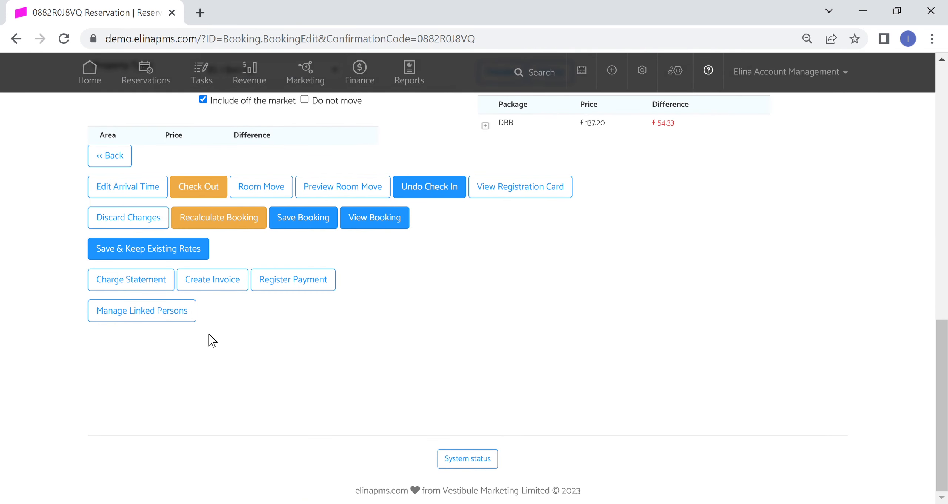
pyautogui.click(142, 311)
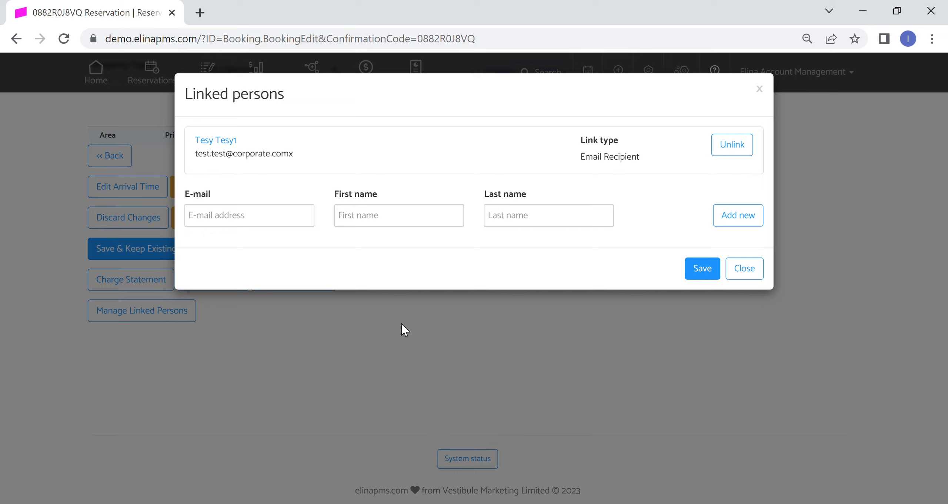
pyautogui.moveTo(396, 347)
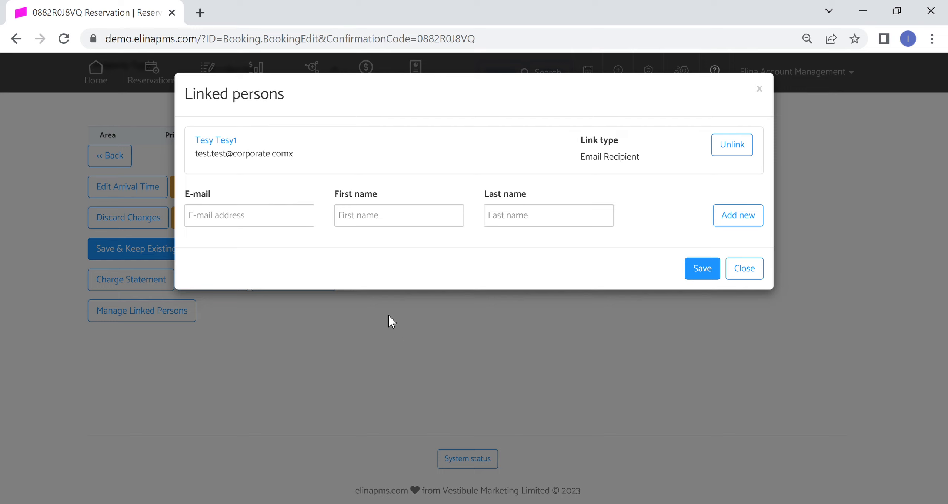
pyautogui.moveTo(387, 317)
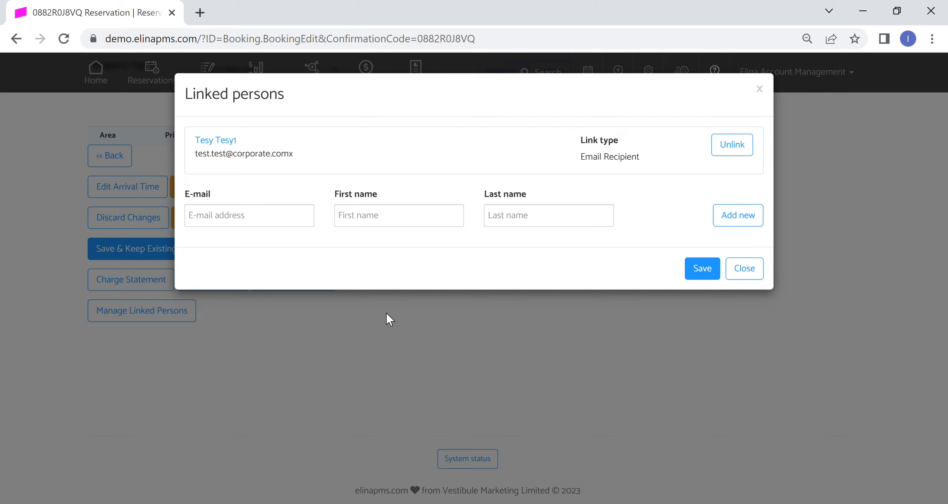
pyautogui.moveTo(381, 315)
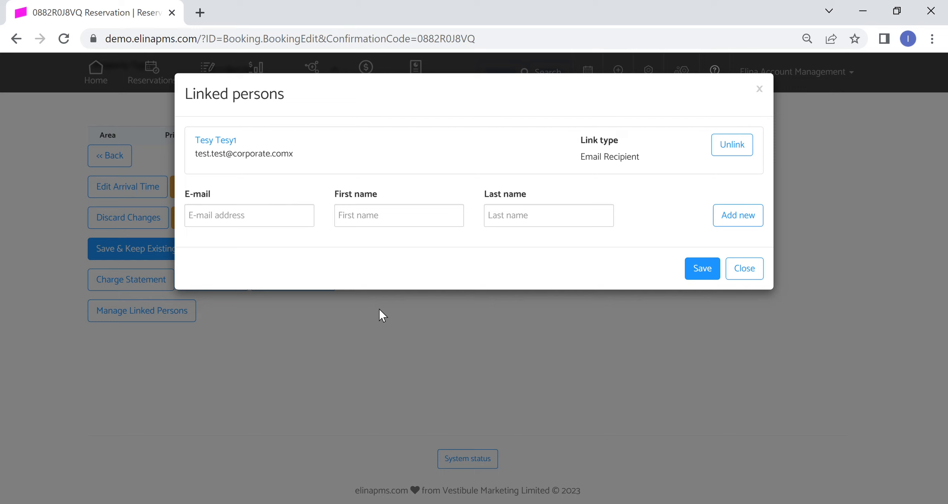
pyautogui.moveTo(319, 255)
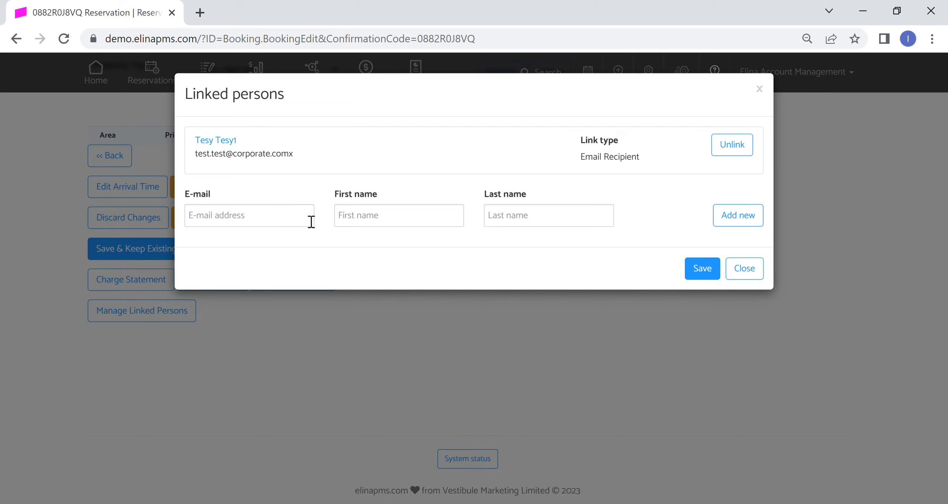
# - Enter 'phoeb' in the new person's E-mail field to surface a matching existing contact
pyautogui.write('ph')
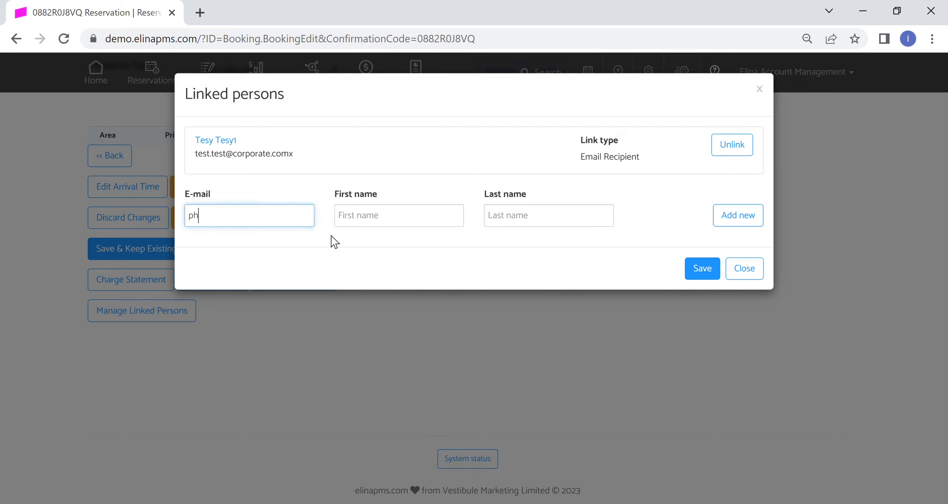
pyautogui.write('oeb')
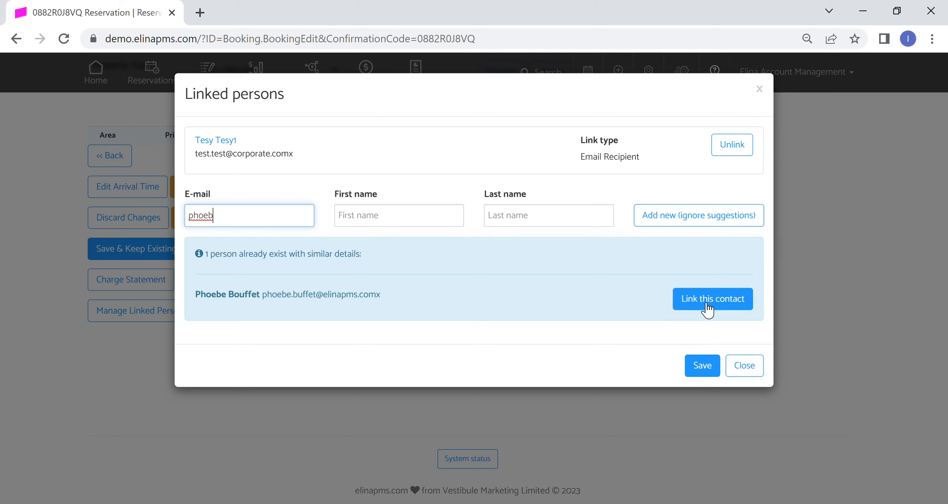
pyautogui.click(713, 298)
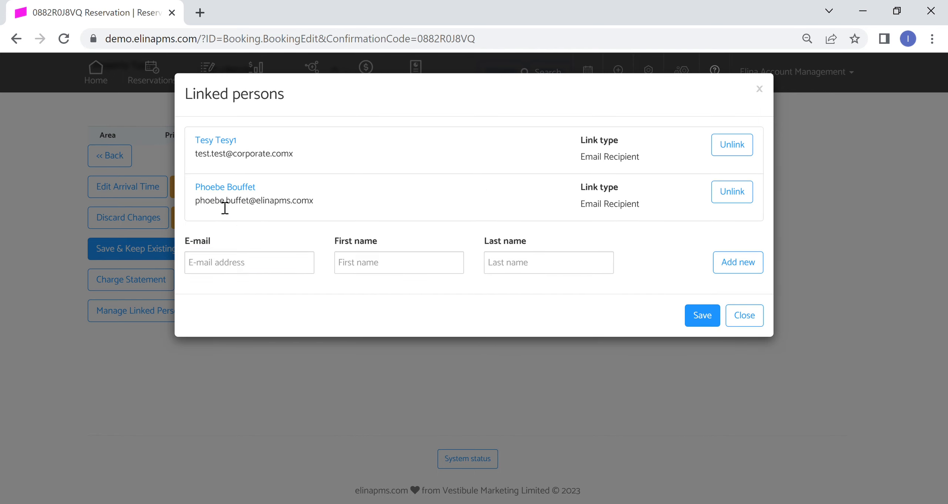
pyautogui.moveTo(271, 285)
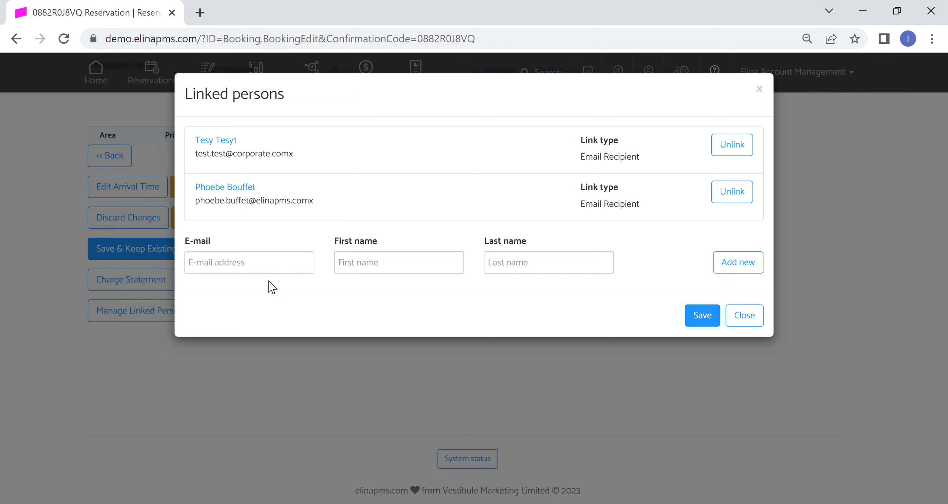
pyautogui.moveTo(265, 279)
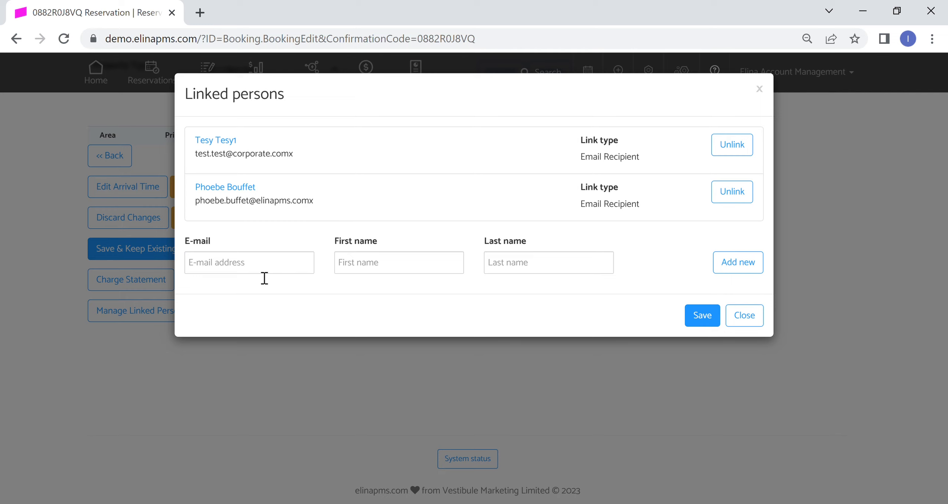
pyautogui.moveTo(668, 182)
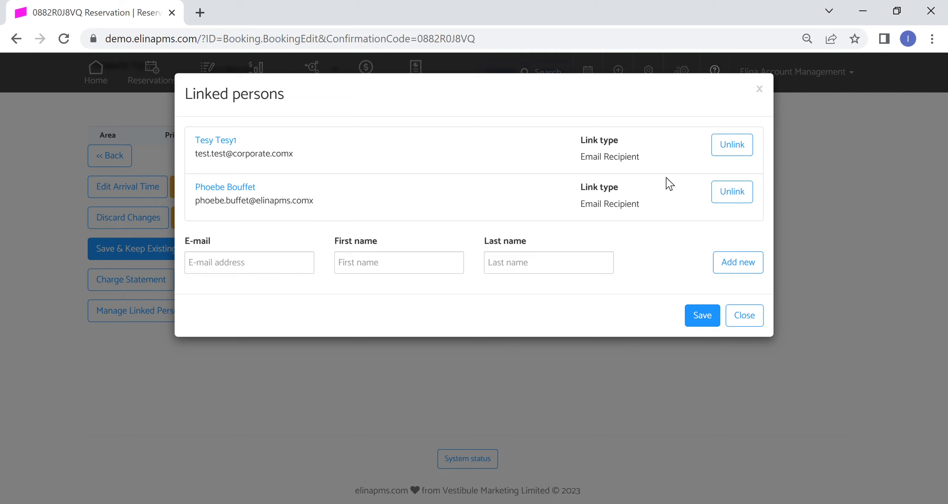
pyautogui.moveTo(405, 254)
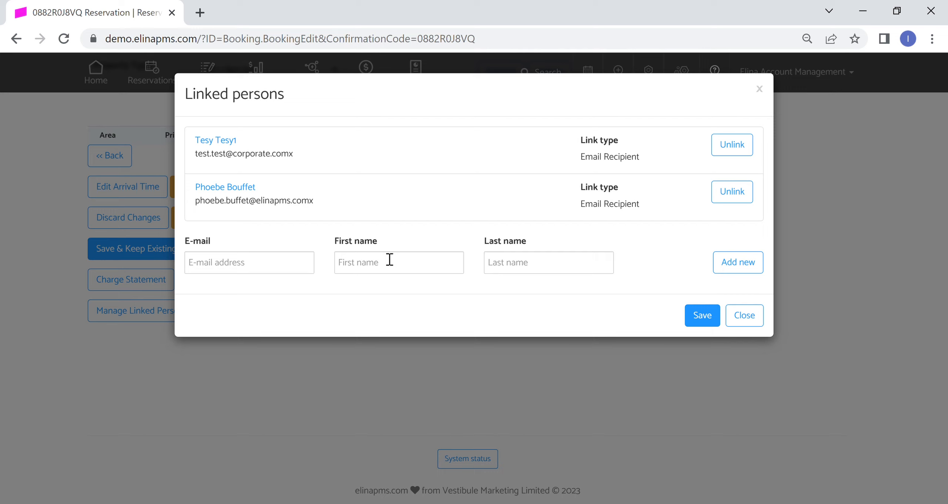
pyautogui.moveTo(291, 250)
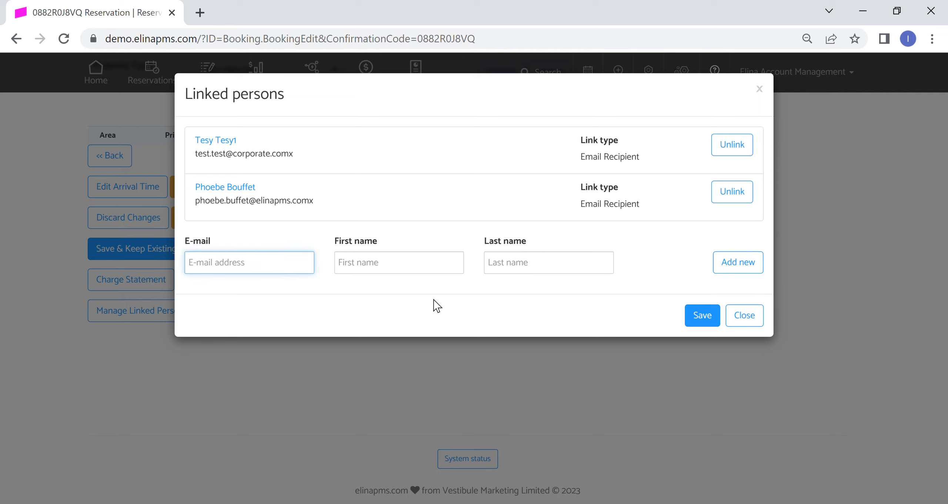
# - Add new contact Test2 Test2surname as a third linked person and save the list
pyautogui.write('test2.test2@elinapms.com')
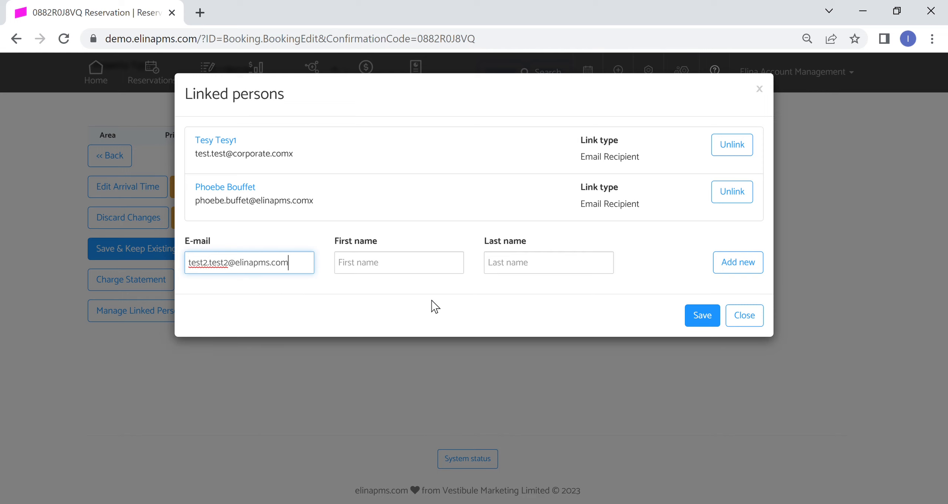
pyautogui.write('Test')
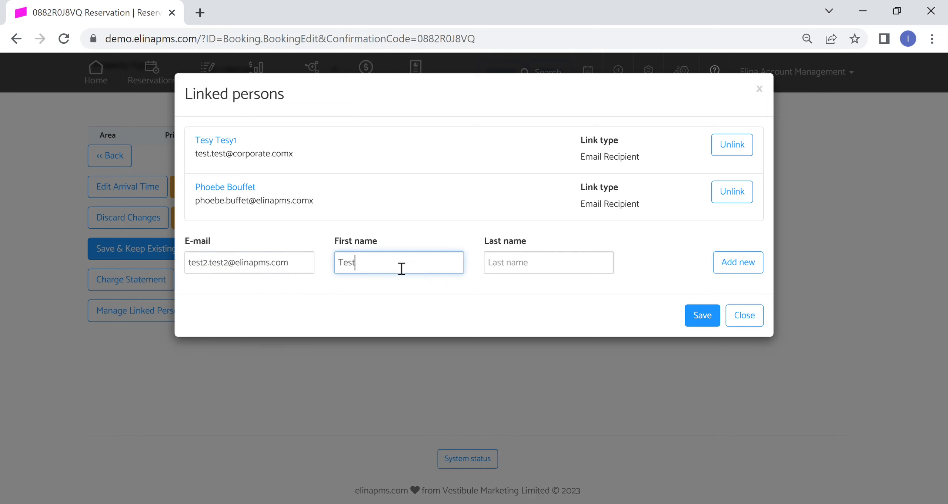
pyautogui.write('Test2')
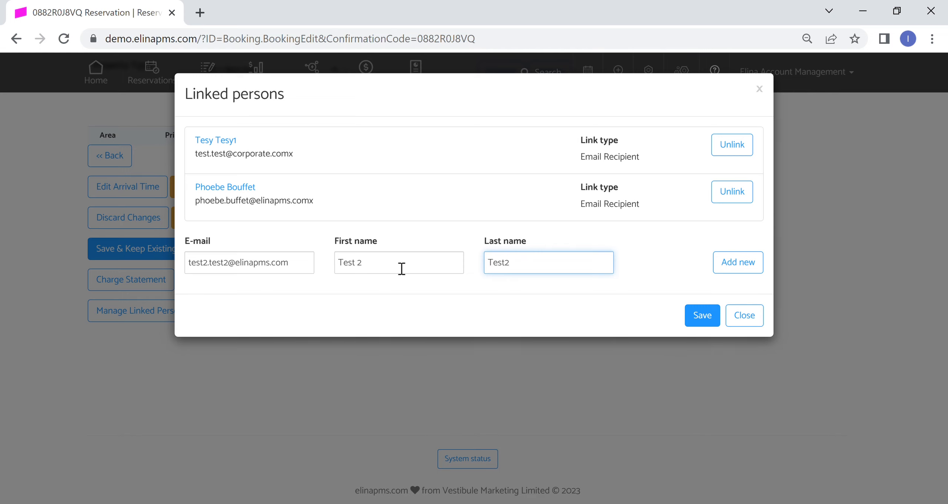
pyautogui.write('surname')
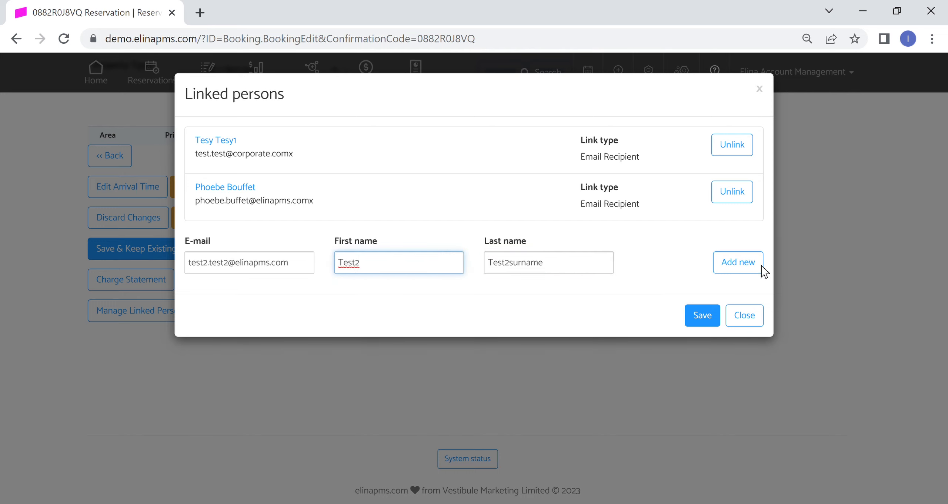
pyautogui.click(738, 262)
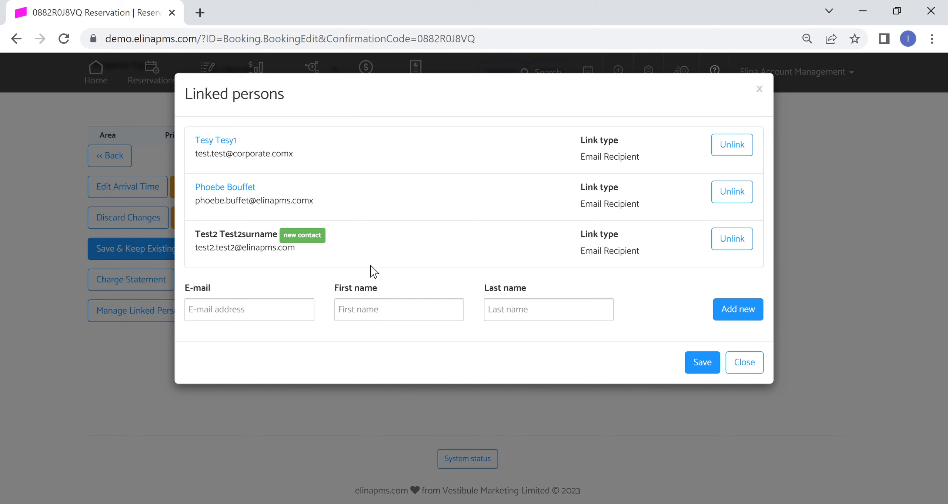
pyautogui.moveTo(705, 345)
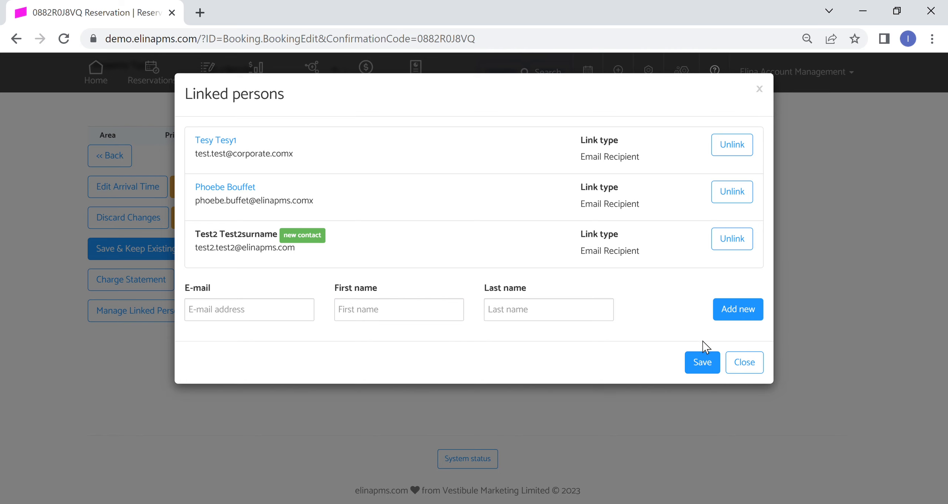
pyautogui.click(703, 362)
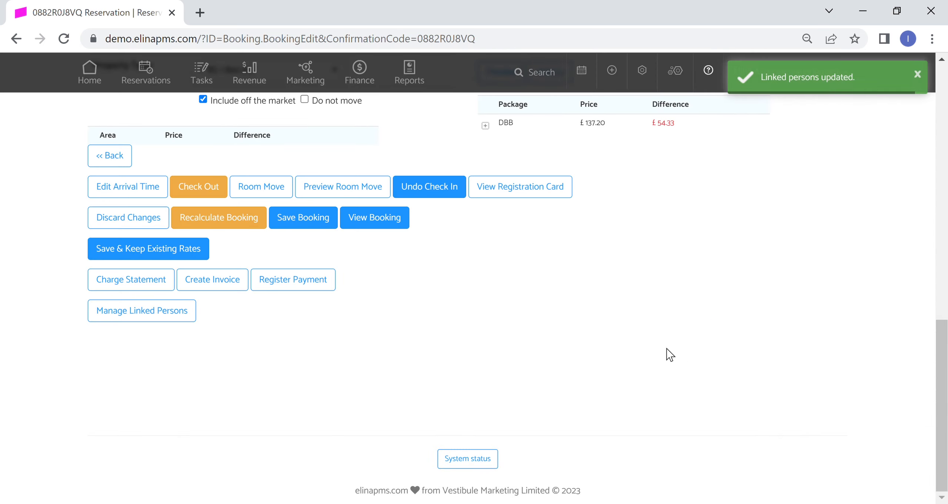
pyautogui.moveTo(373, 338)
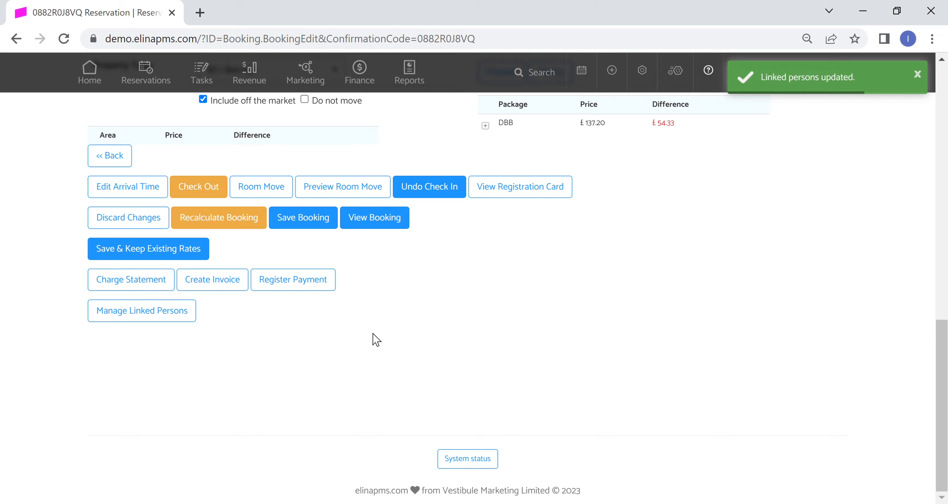